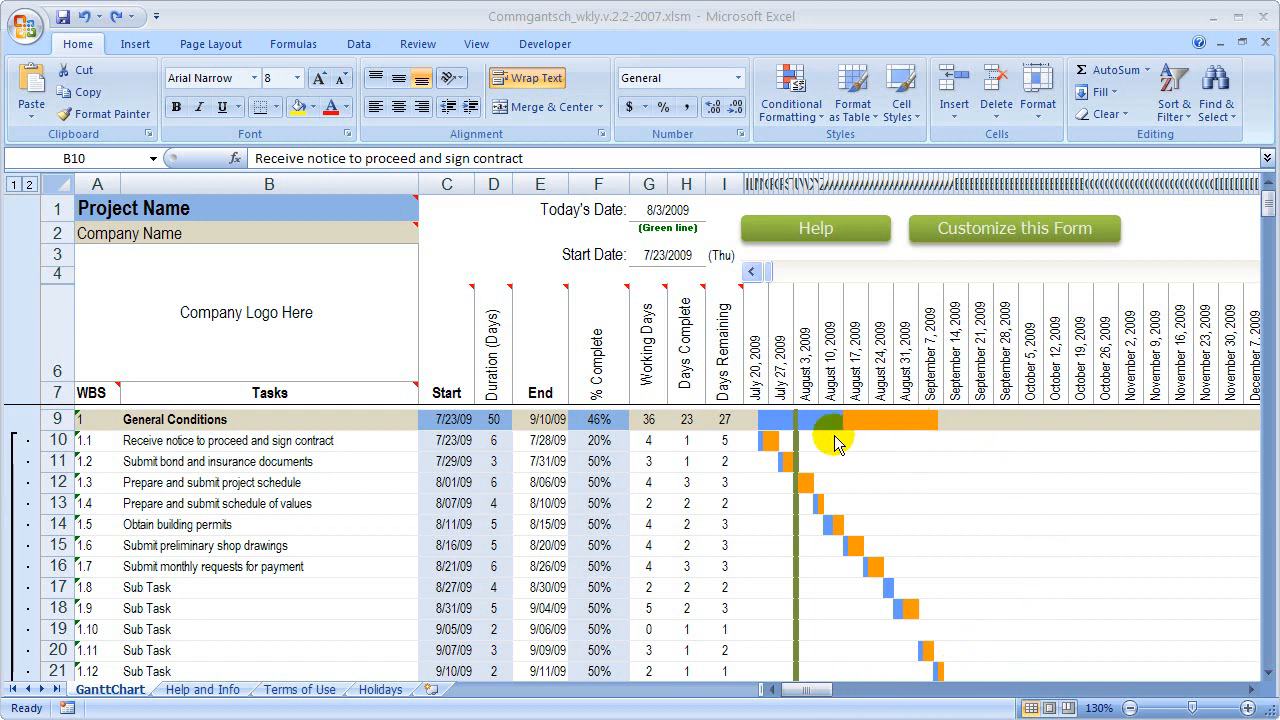
pyautogui.moveTo(712, 466)
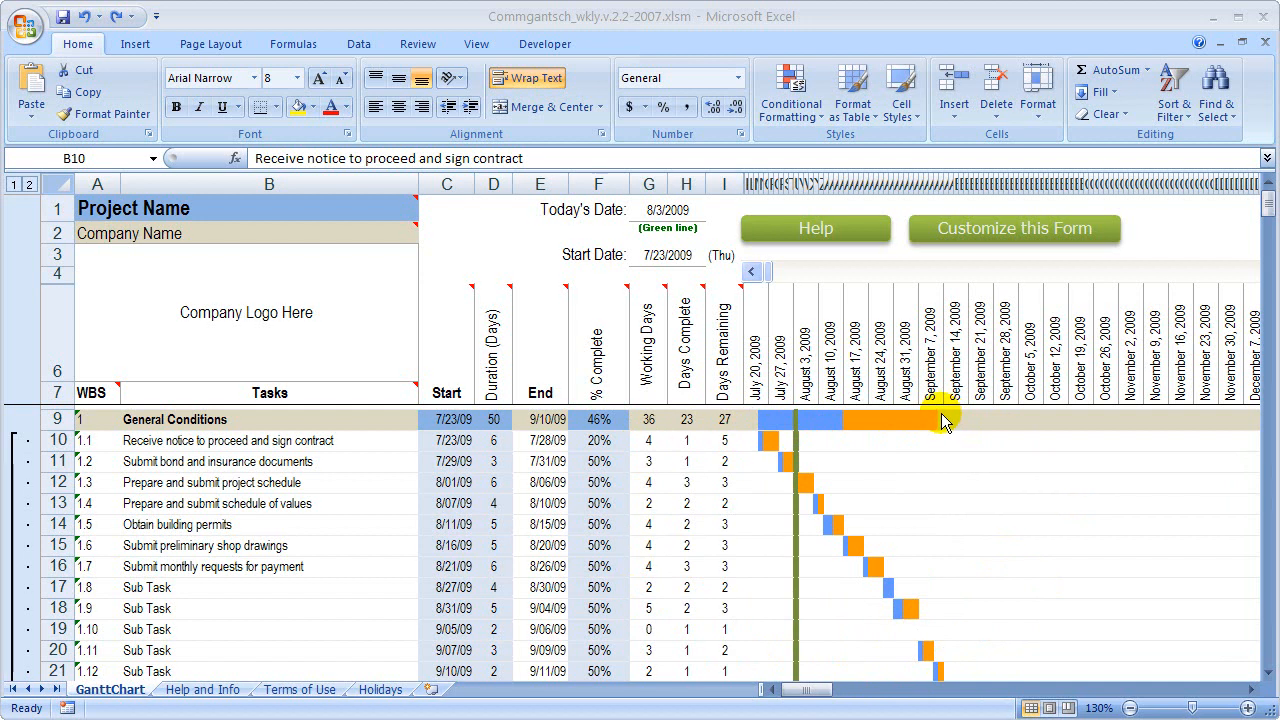
pyautogui.moveTo(916, 414)
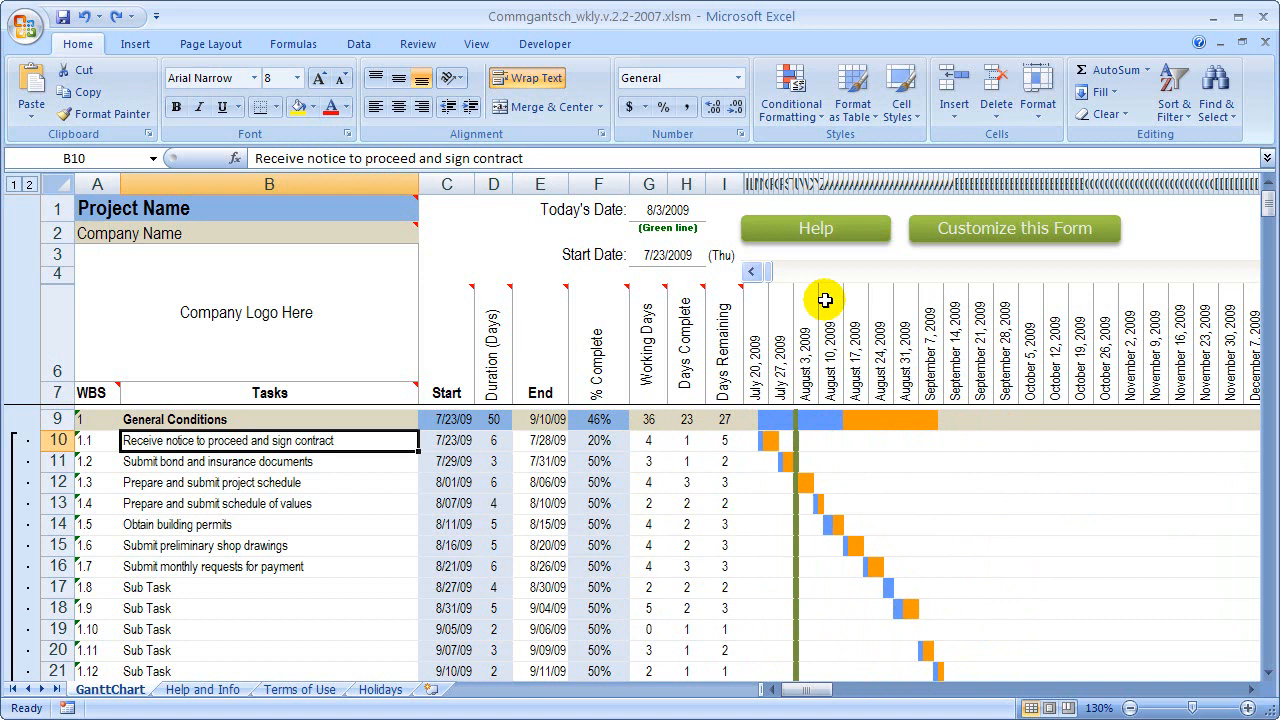
# Show the Rules Manager for This Worksheet and select the blue-bar rule.
pyautogui.click(790, 90)
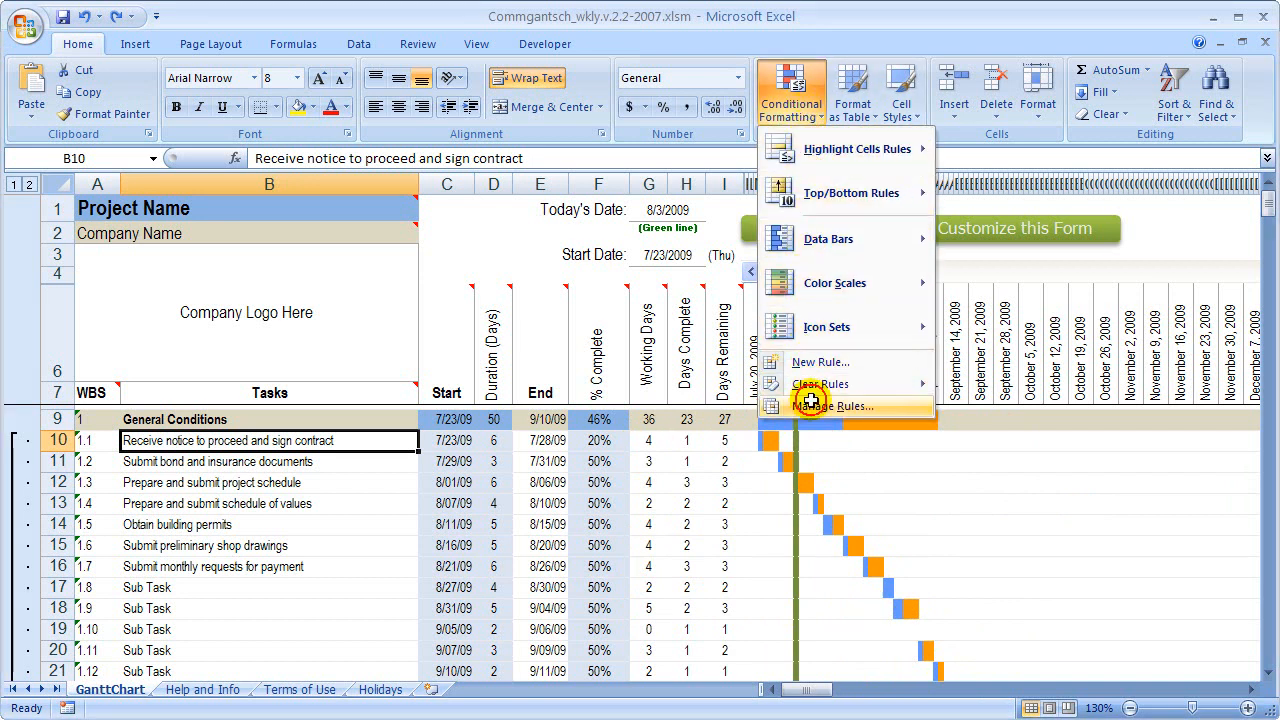
pyautogui.click(828, 404)
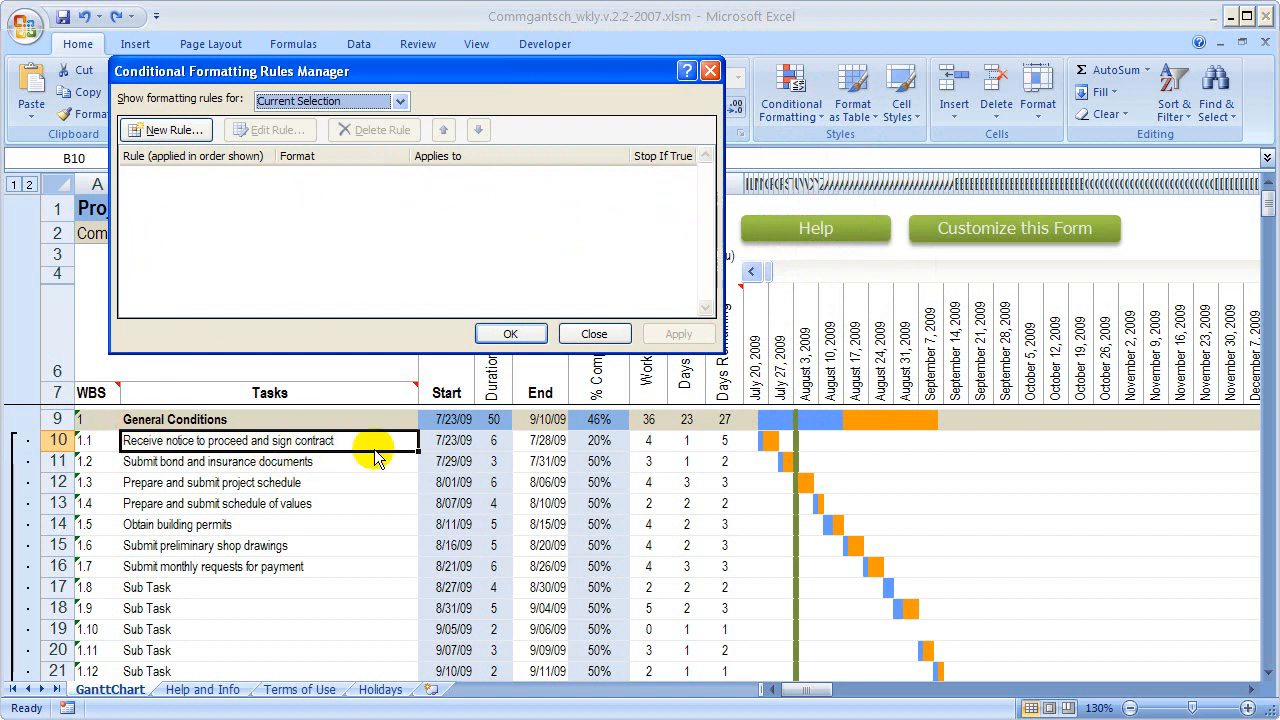
pyautogui.moveTo(400, 100)
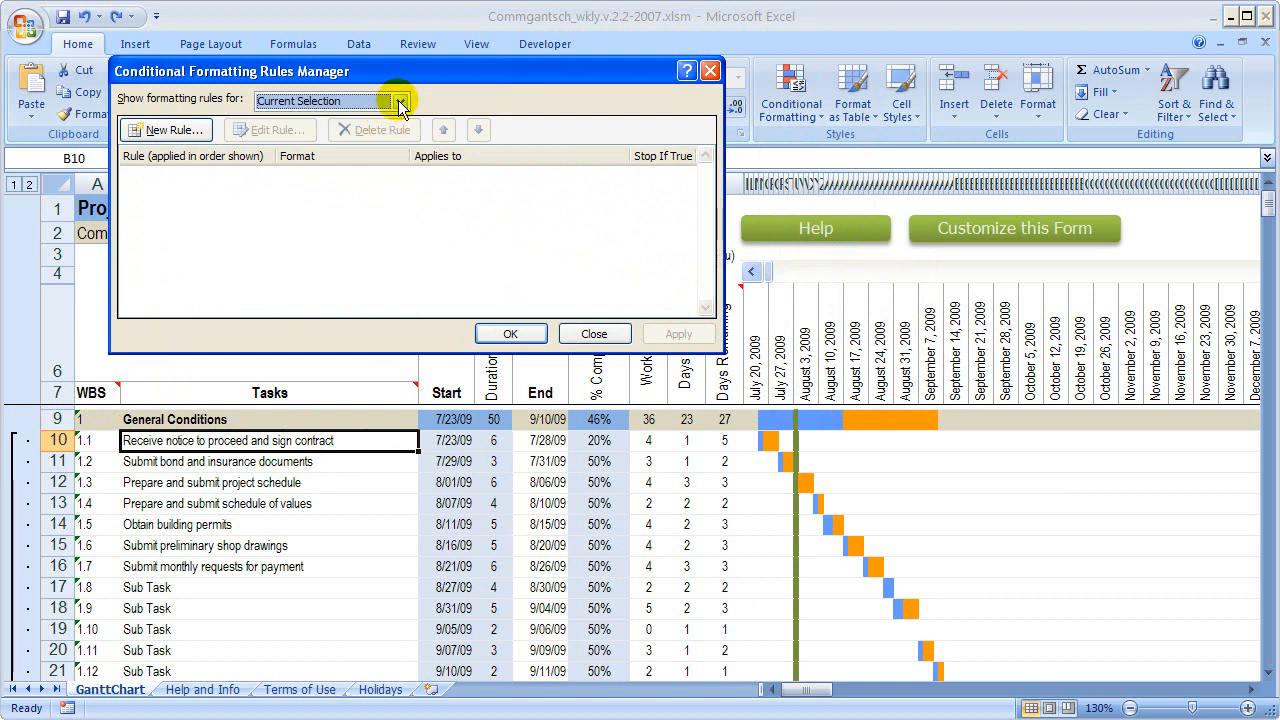
pyautogui.click(400, 100)
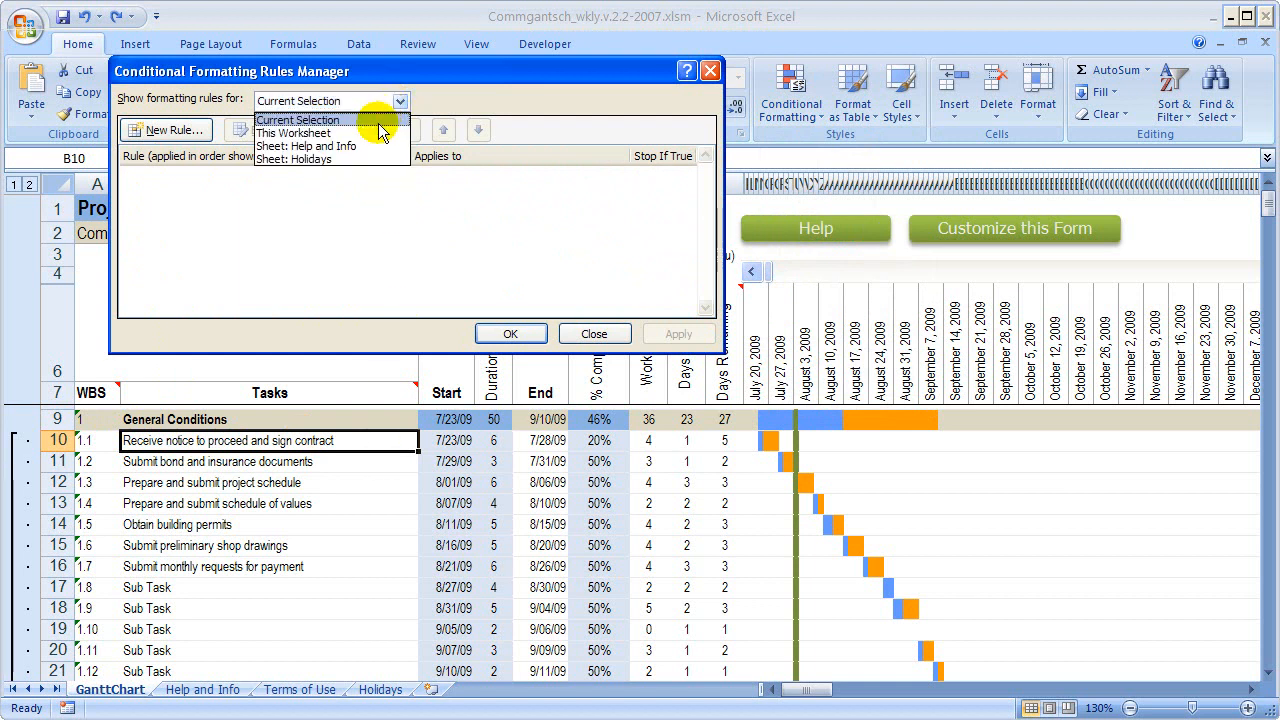
pyautogui.click(292, 132)
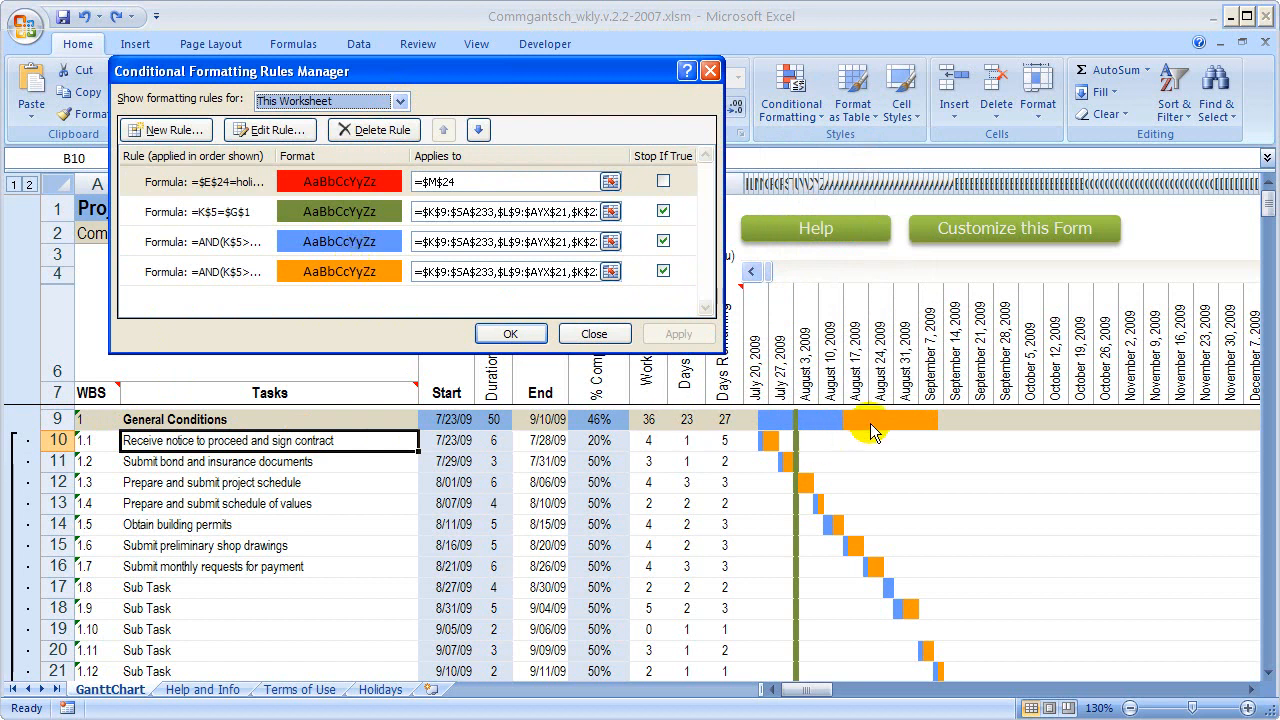
pyautogui.click(340, 240)
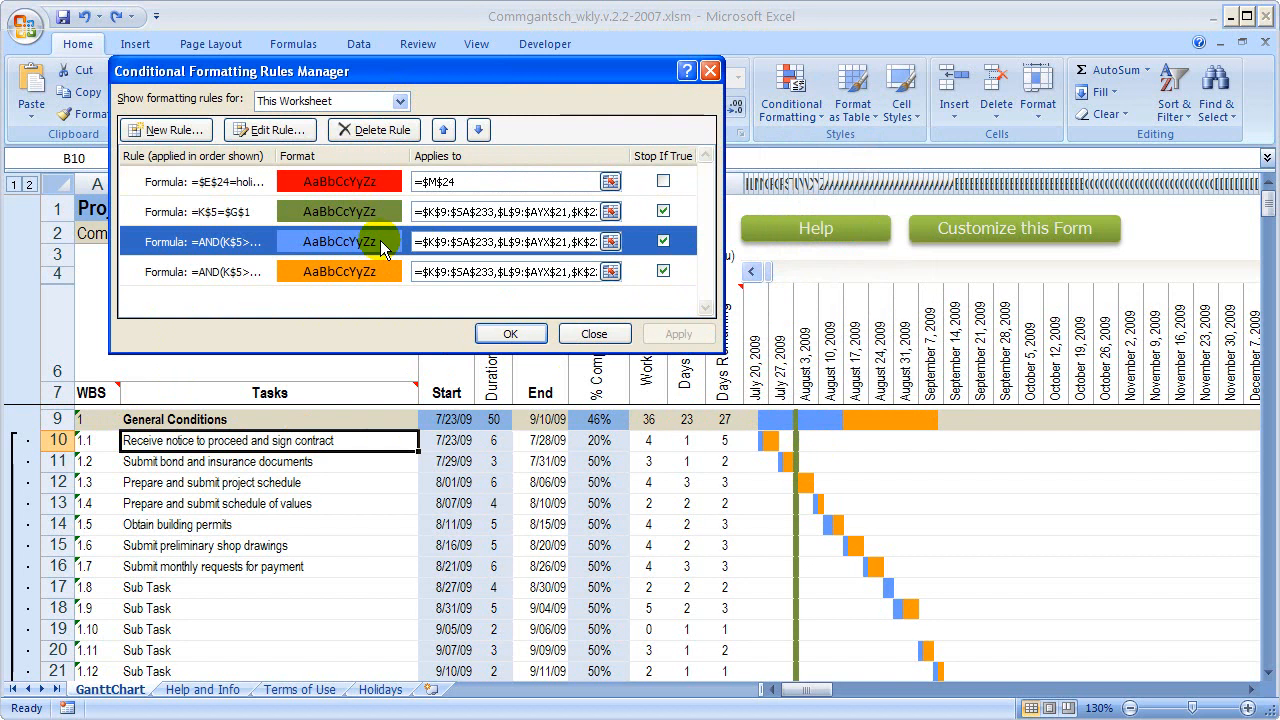
# Edit the blue completed-work bar rule to use a gray fill.
pyautogui.click(268, 128)
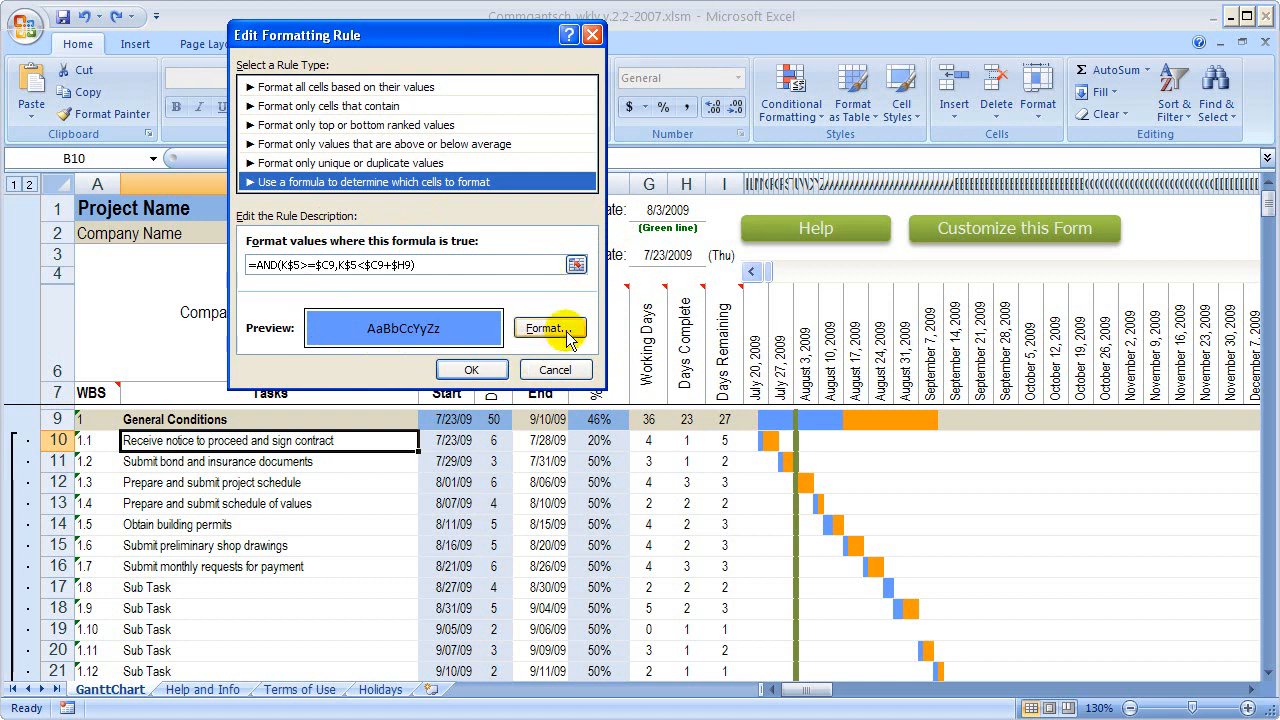
pyautogui.click(548, 328)
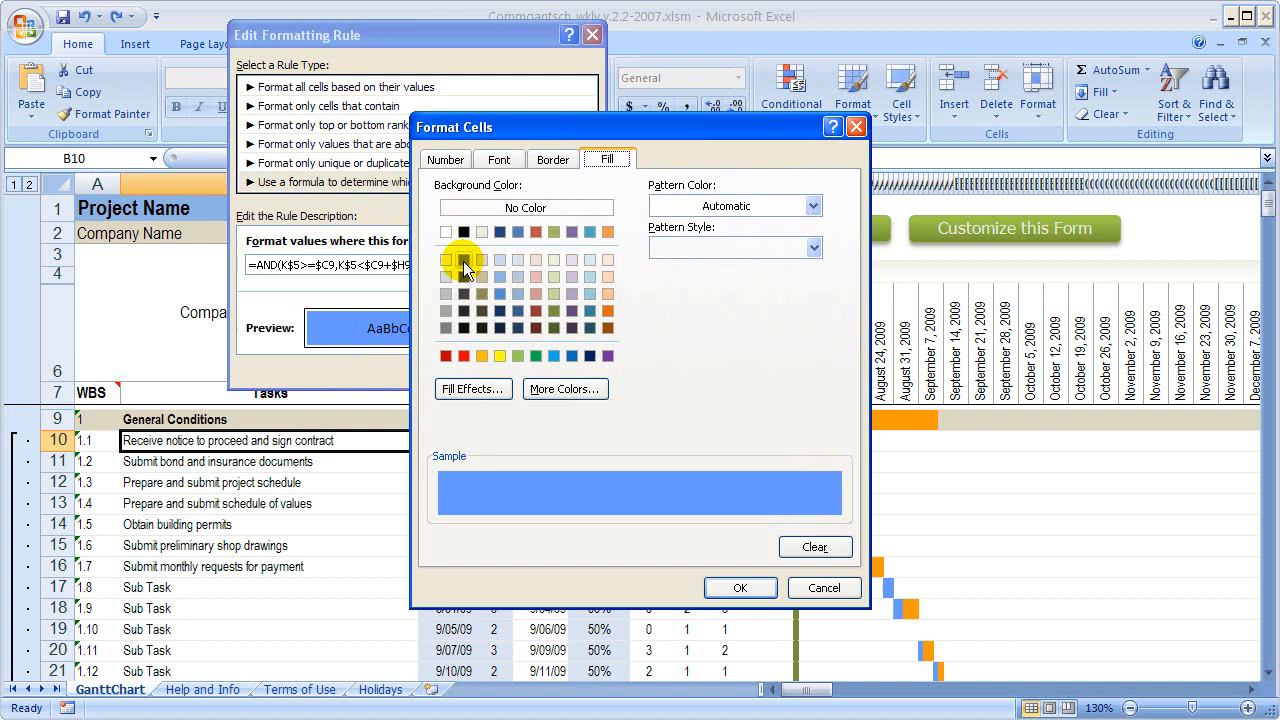
pyautogui.click(592, 312)
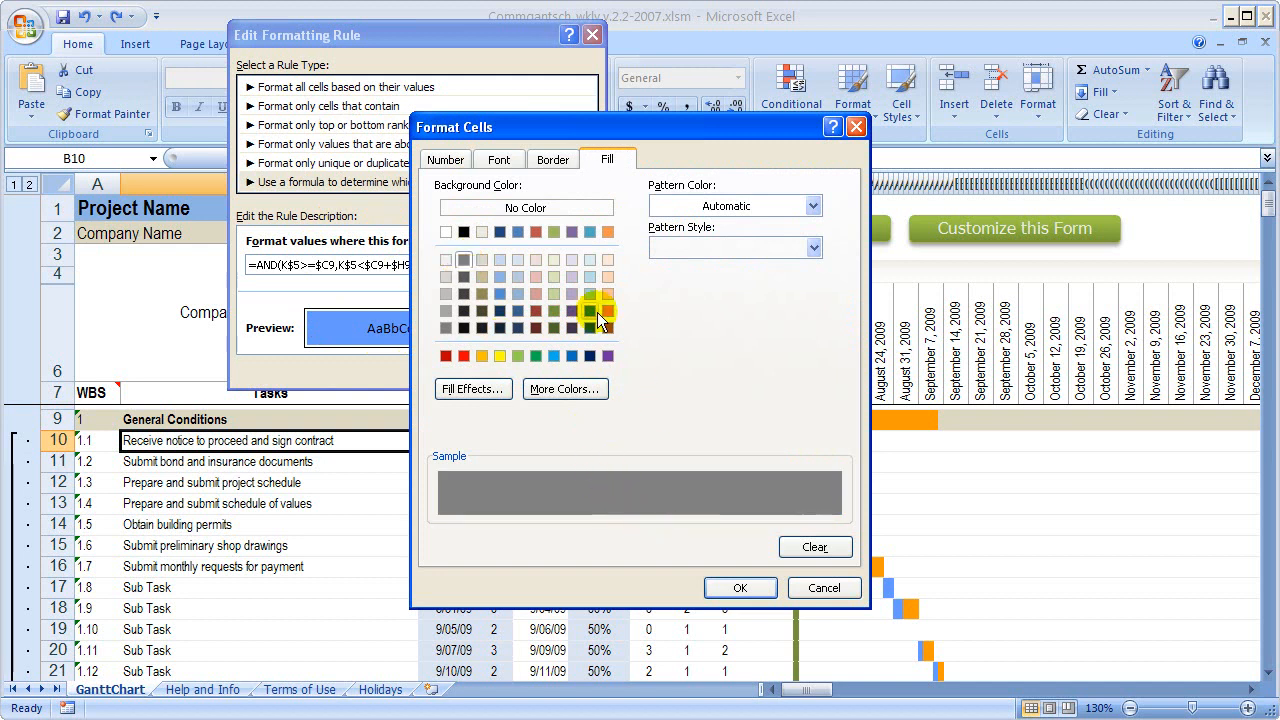
pyautogui.click(580, 294)
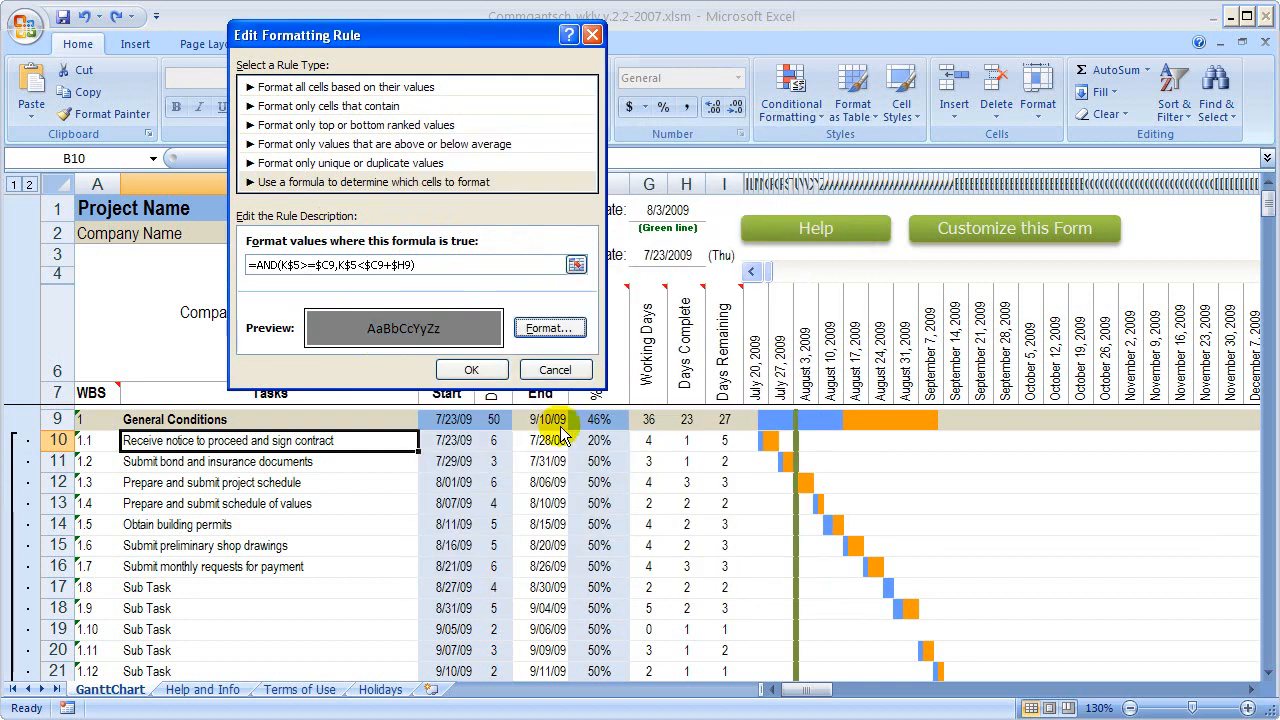
pyautogui.click(472, 368)
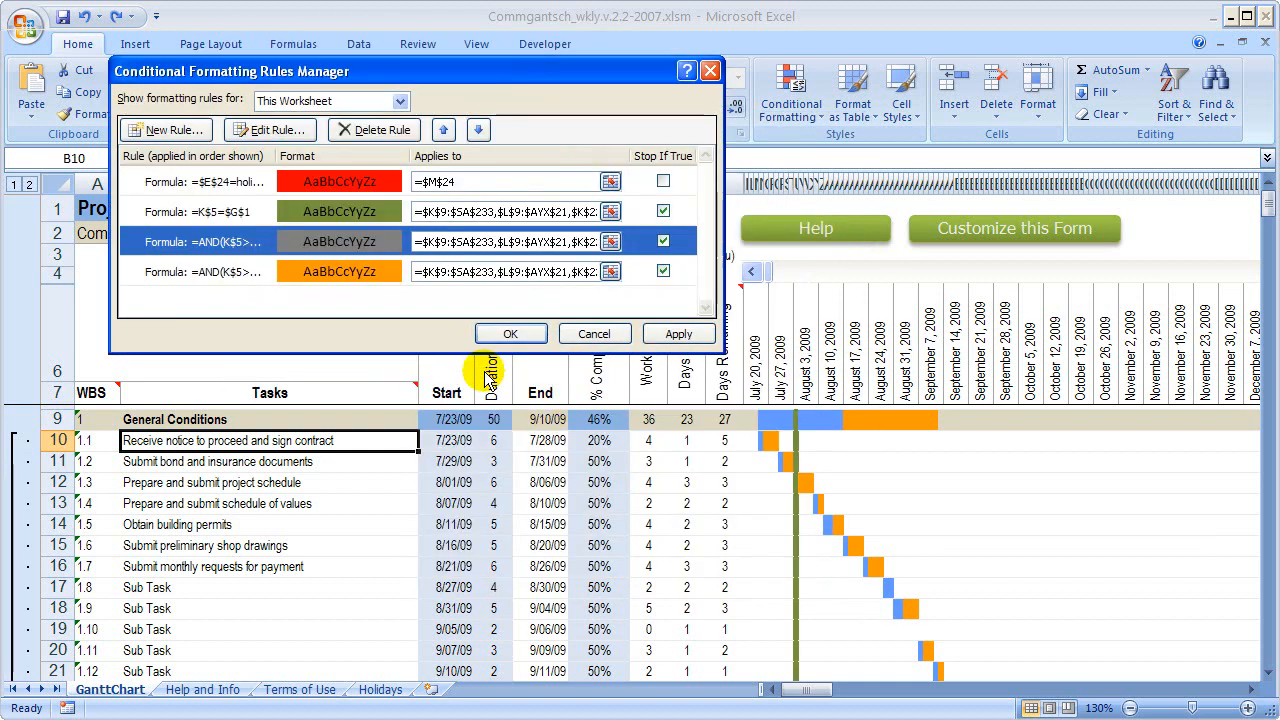
pyautogui.moveTo(396, 280)
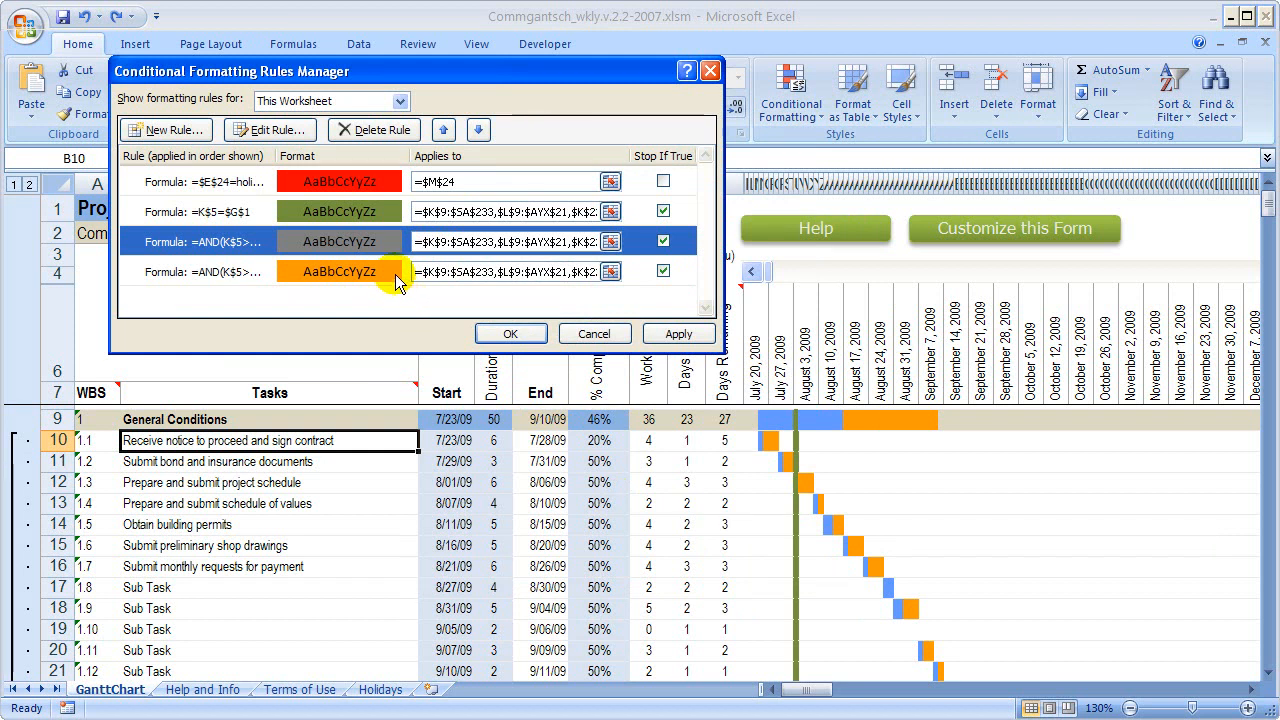
# Edit the orange remaining-work bar rule toward a light gray fill.
pyautogui.click(268, 128)
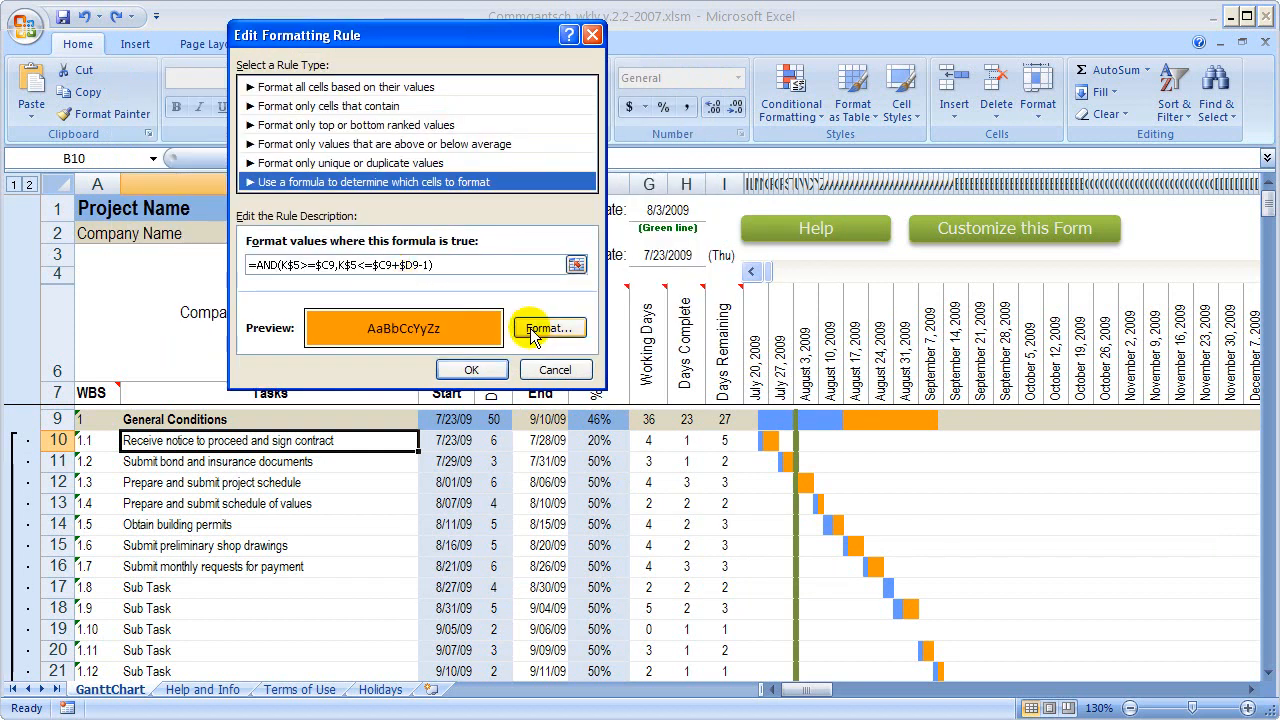
pyautogui.click(548, 328)
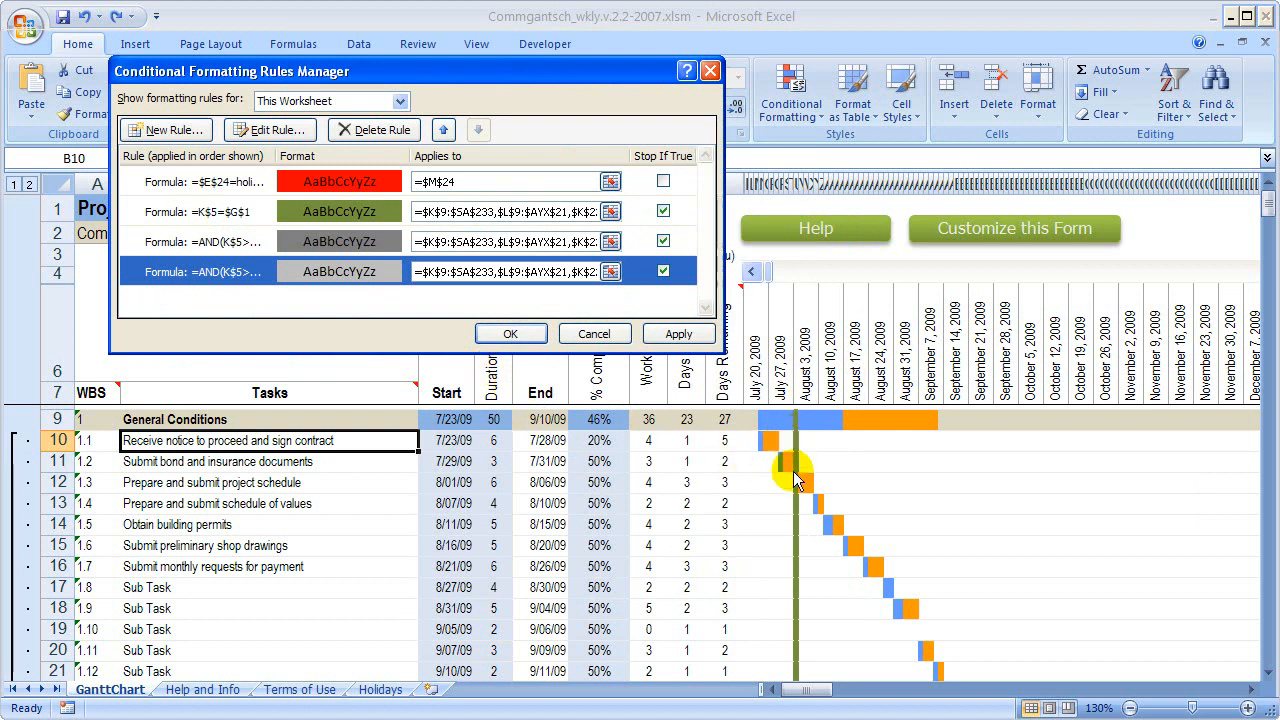
pyautogui.moveTo(796, 616)
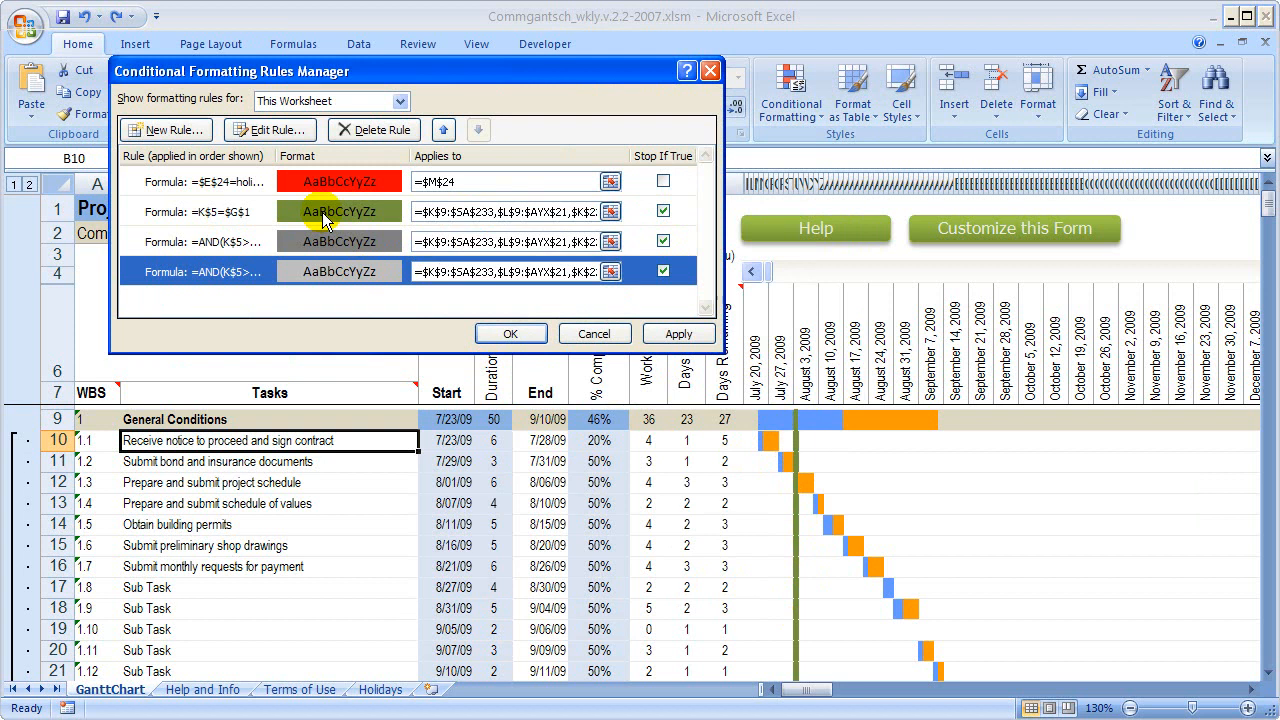
# Give the green today-line rule a dark gray fill and apply all rules to the chart.
pyautogui.click(268, 128)
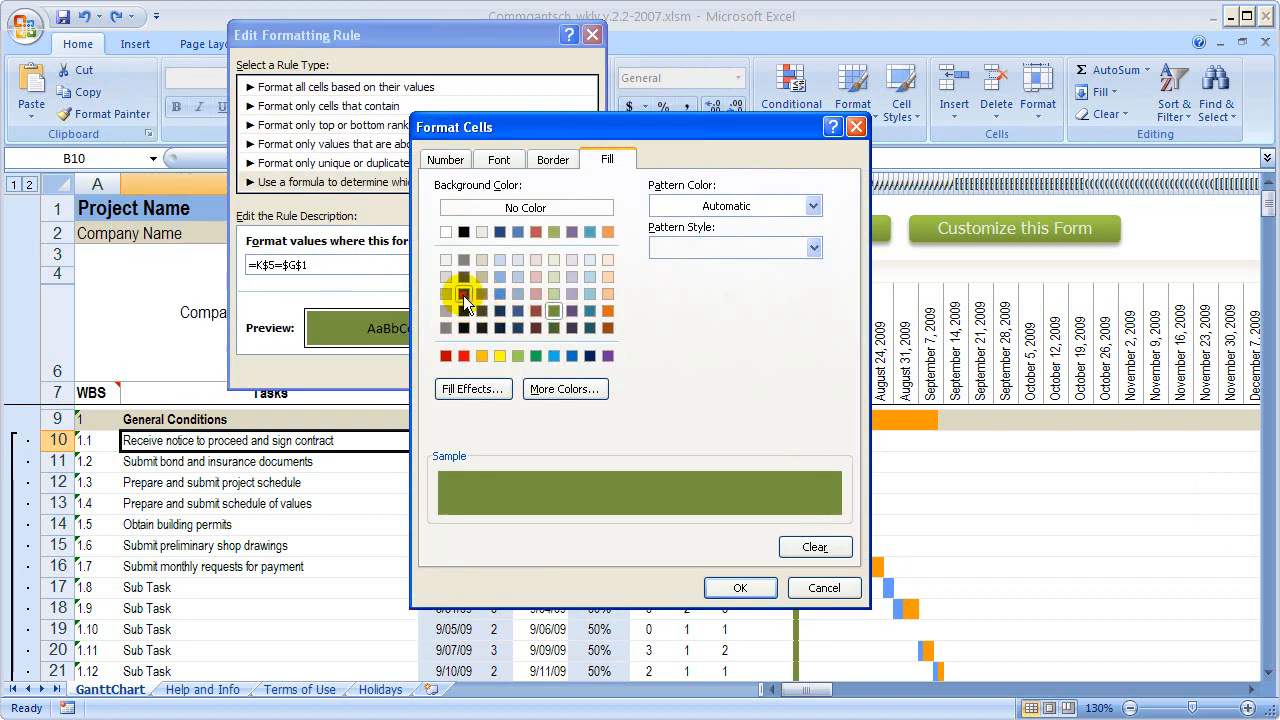
pyautogui.click(740, 588)
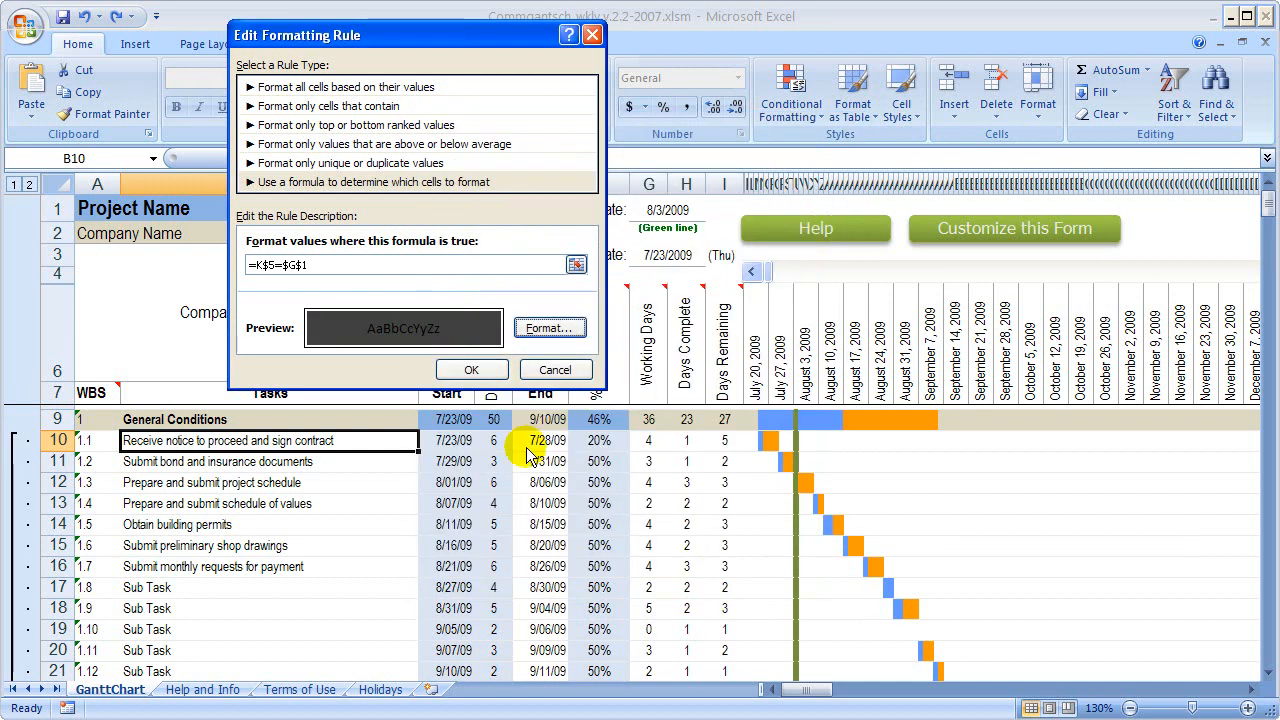
pyautogui.click(556, 368)
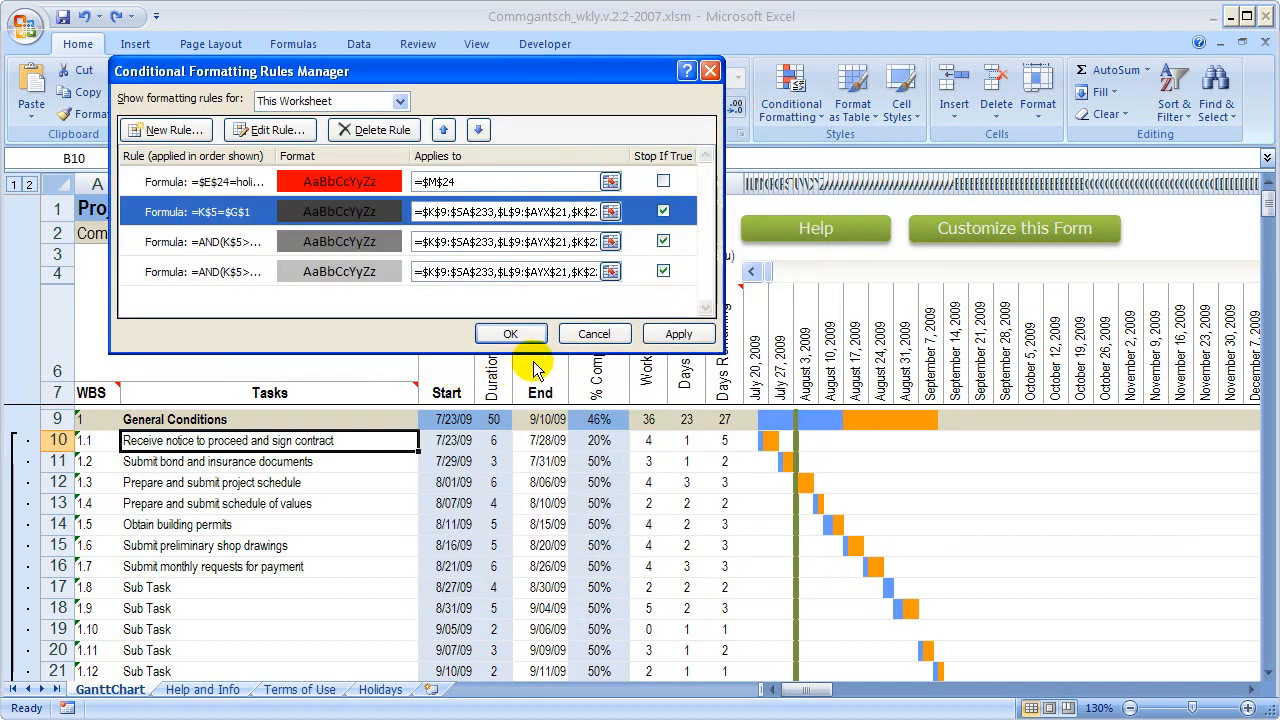
pyautogui.click(678, 332)
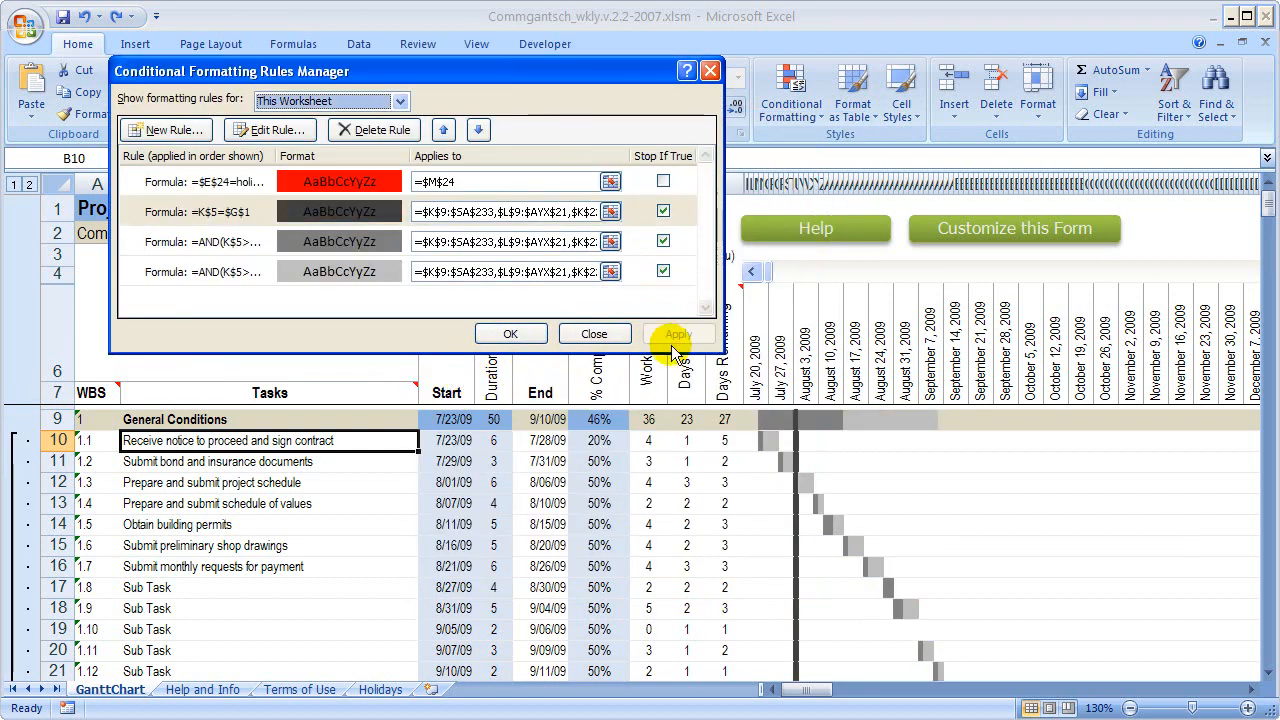
pyautogui.click(678, 332)
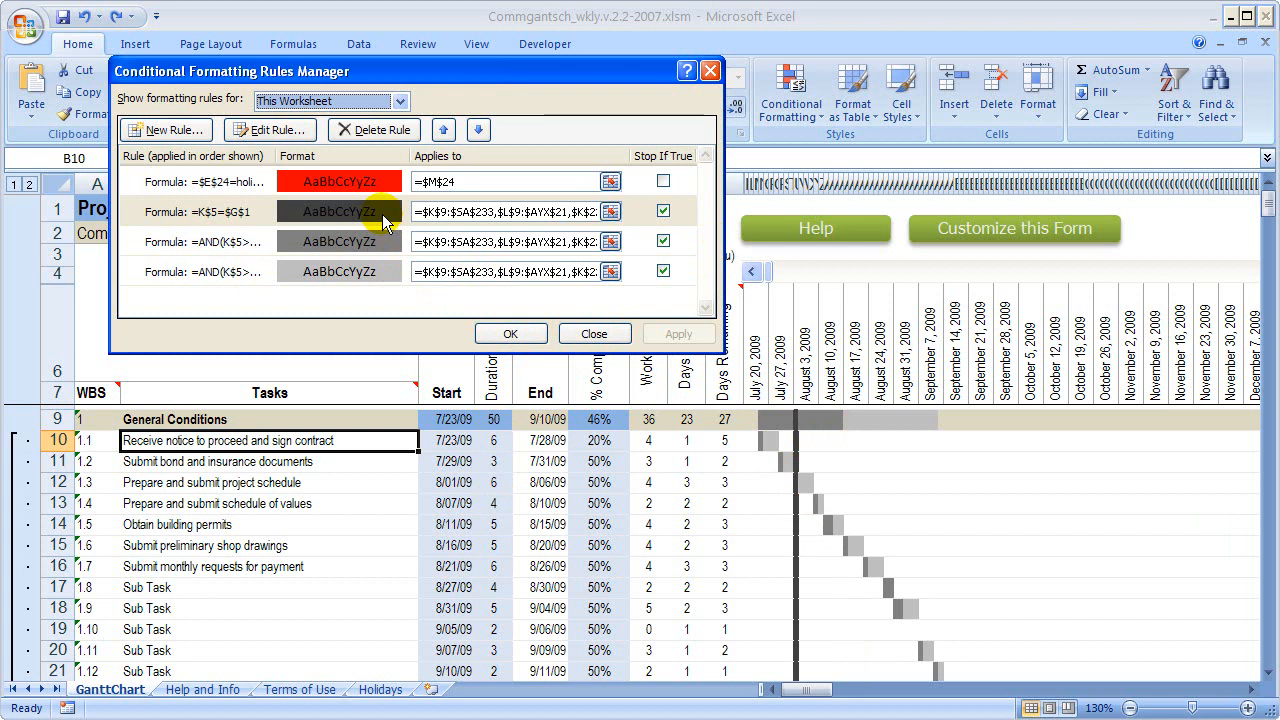
# Confirm the Rules Manager with OK, leaving the Gantt chart in grays.
pyautogui.click(340, 212)
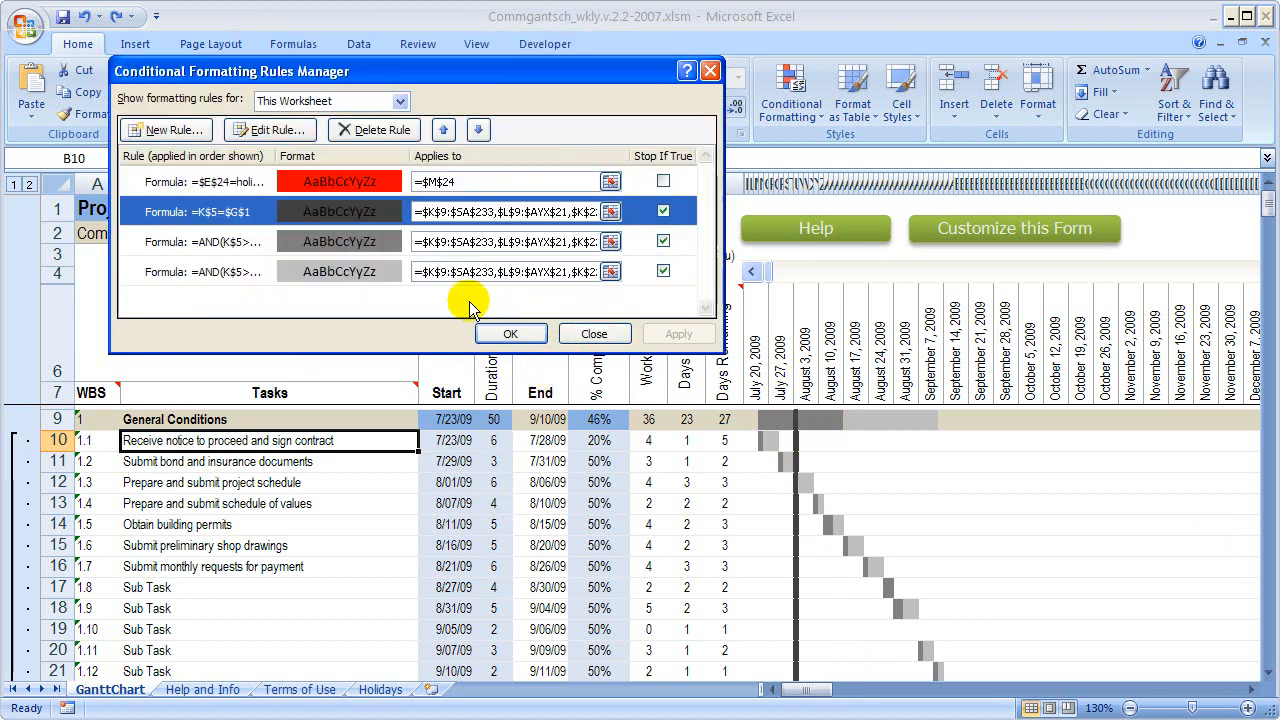
pyautogui.click(512, 332)
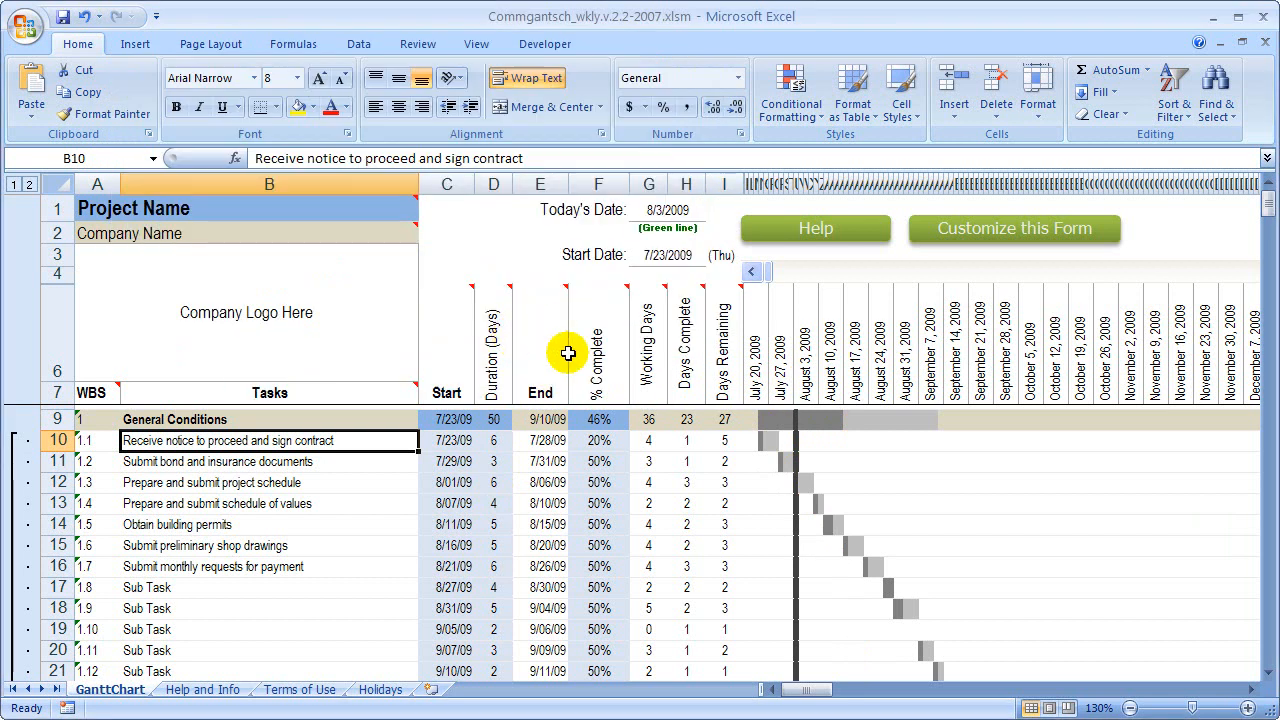